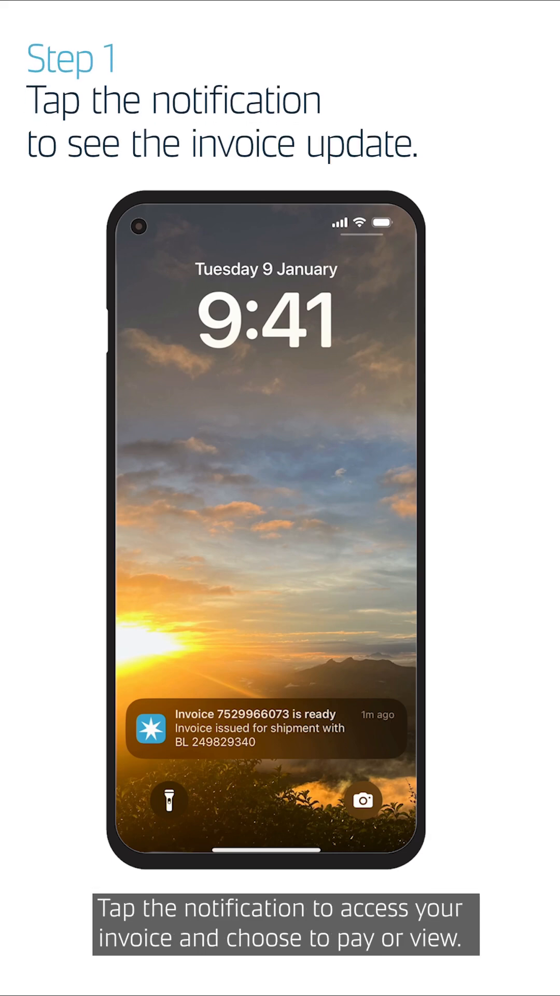
pyautogui.click(265, 728)
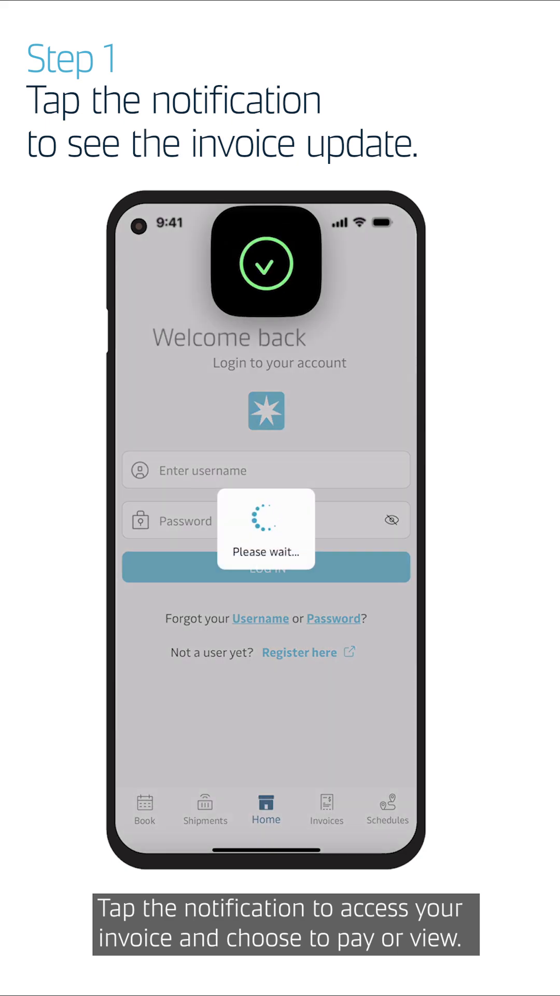
pyautogui.click(265, 262)
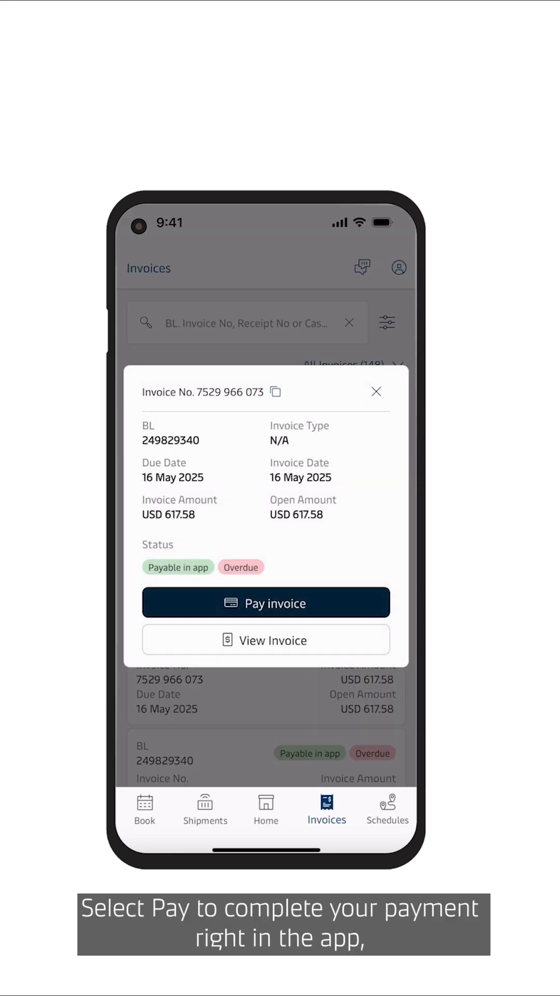
pyautogui.click(266, 638)
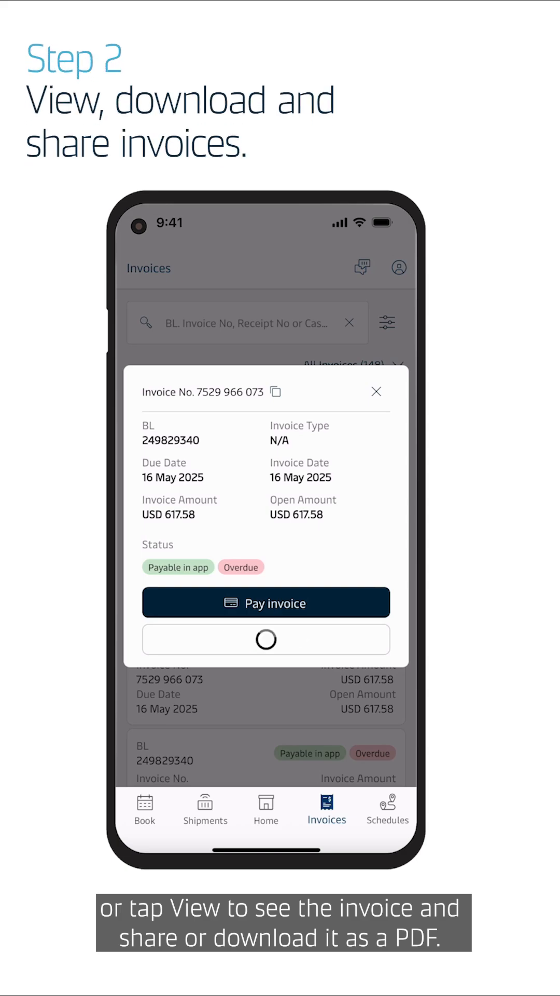
pyautogui.click(265, 639)
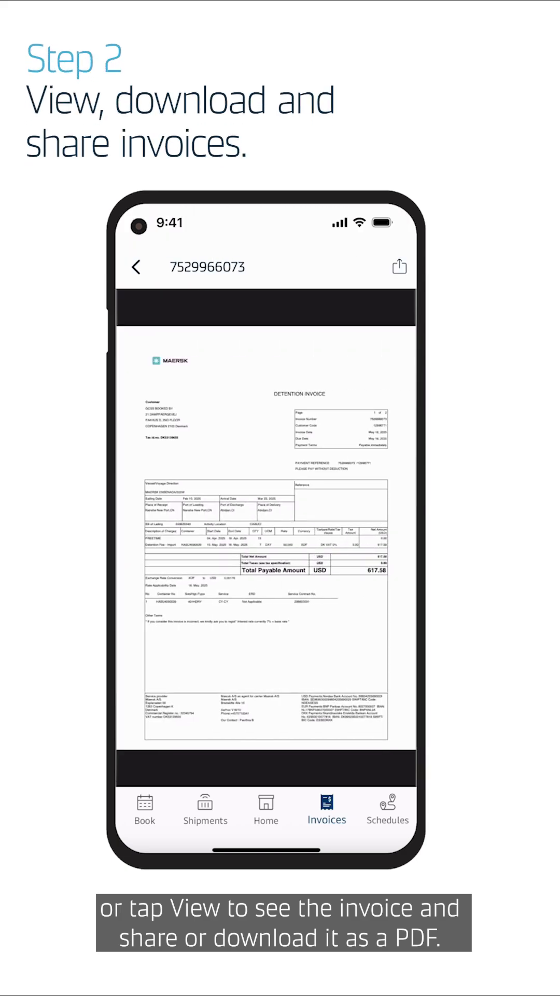
pyautogui.click(398, 267)
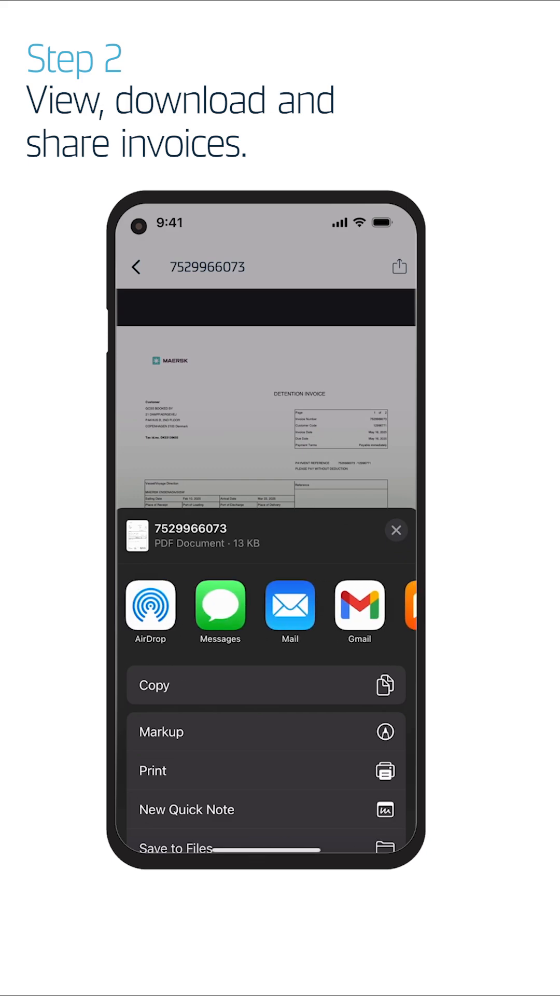
pyautogui.click(397, 530)
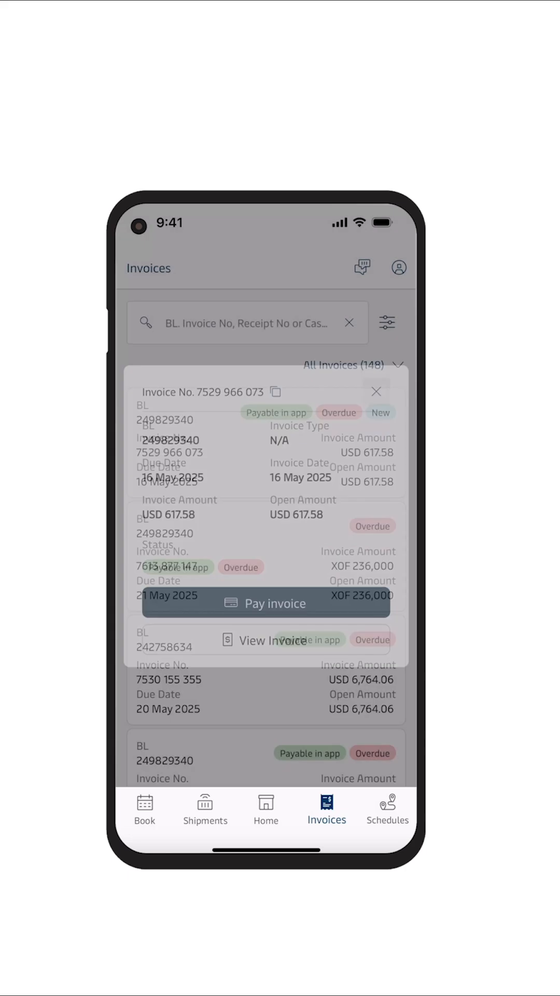
# From Home, browse the notification history of invoice alerts and reach Notifications Center settings
pyautogui.click(375, 391)
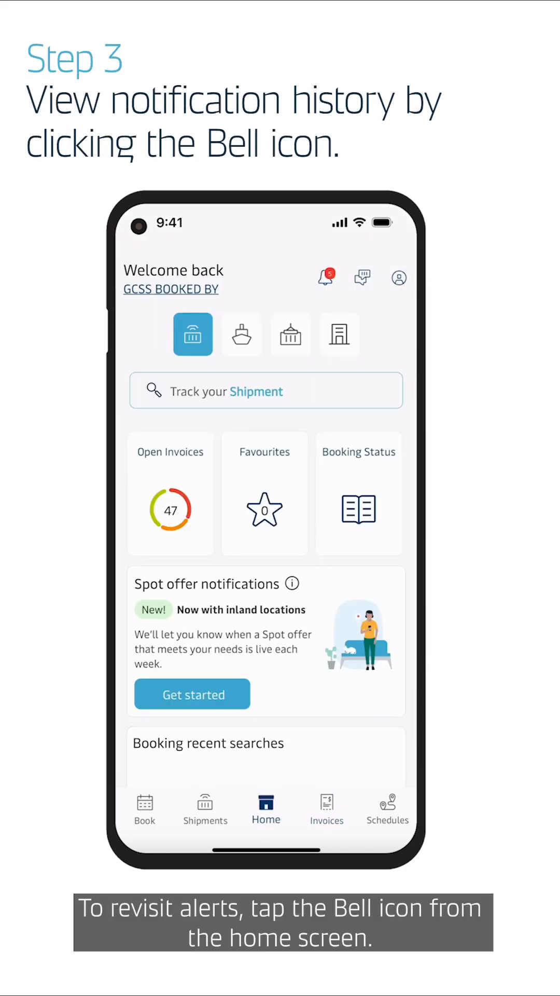
pyautogui.click(327, 276)
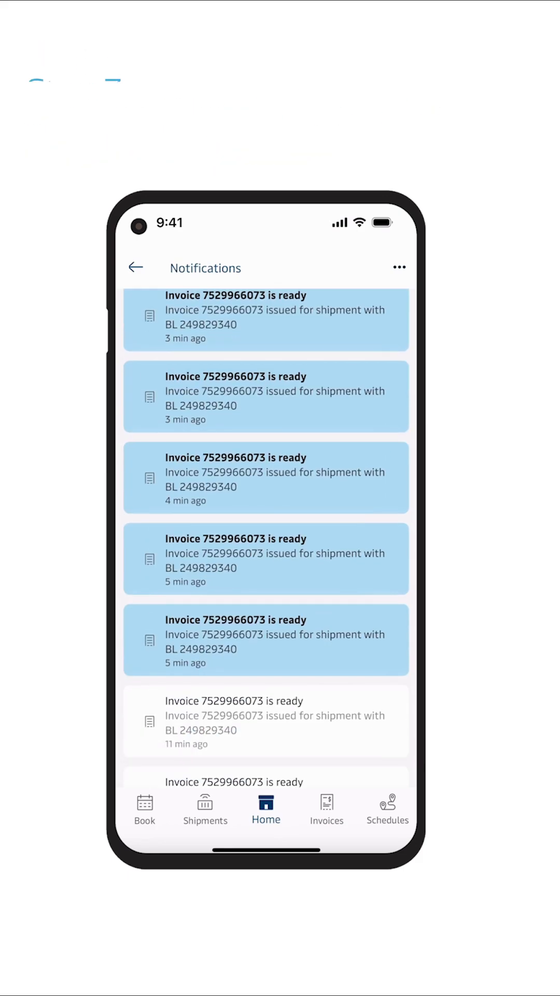
pyautogui.scroll(-3)
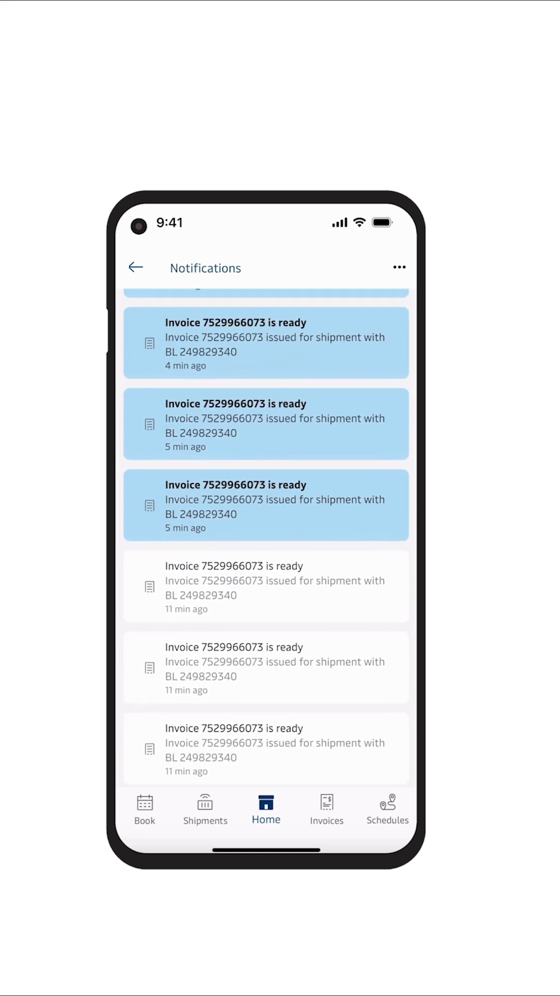
pyautogui.click(135, 267)
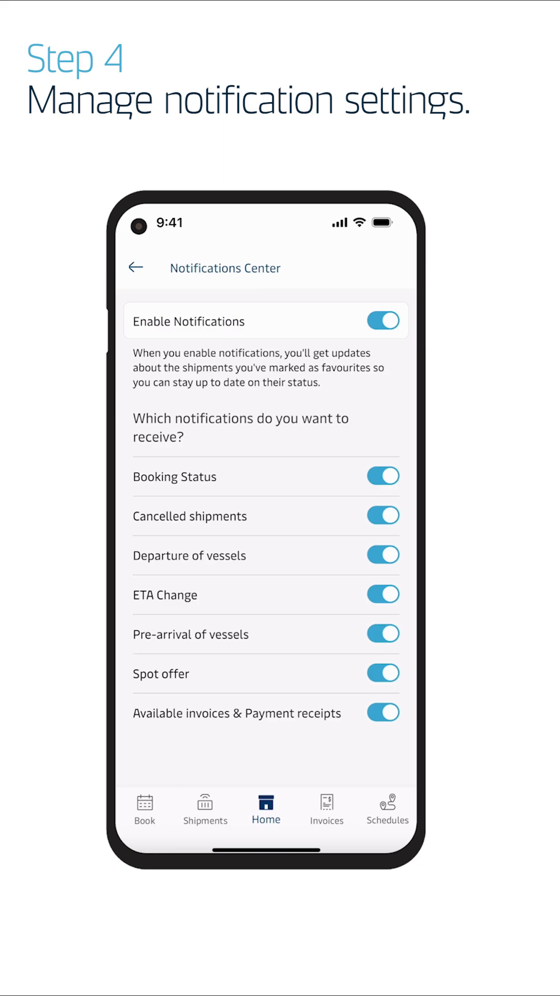
# Switch off Enable Notifications and follow the Disable Notifications prompt to phone Settings
pyautogui.click(382, 475)
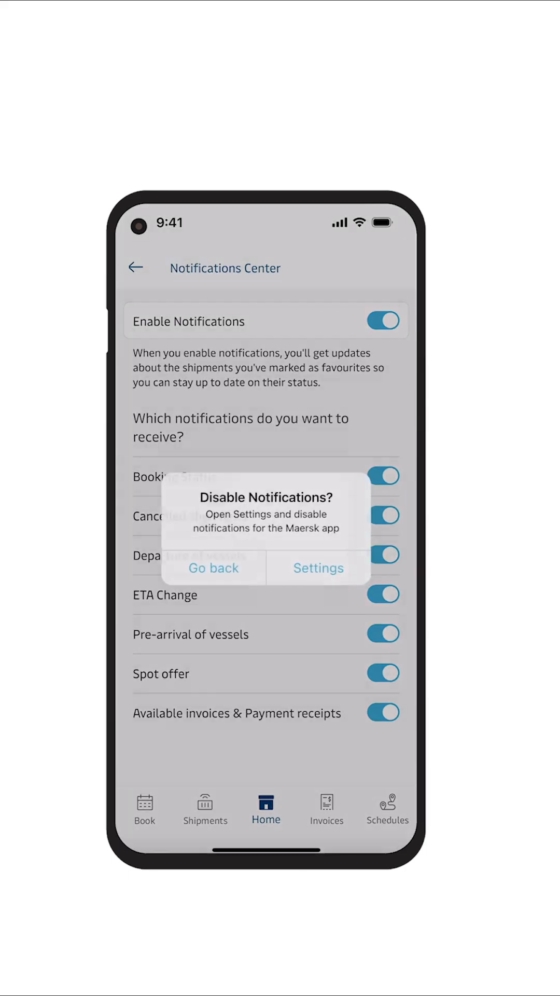
pyautogui.click(318, 567)
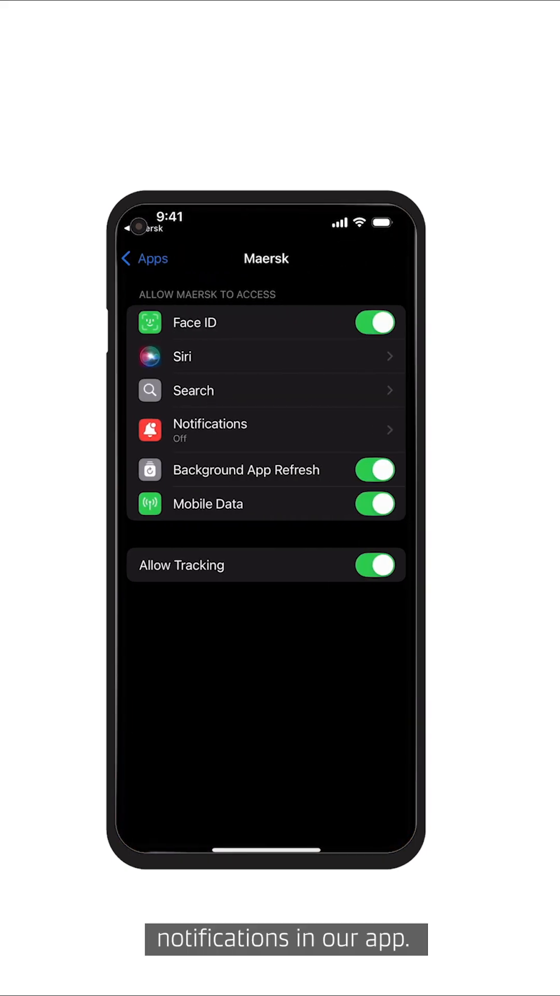
# In iOS Settings for Maersk, switch Allow Notifications back on
pyautogui.click(267, 429)
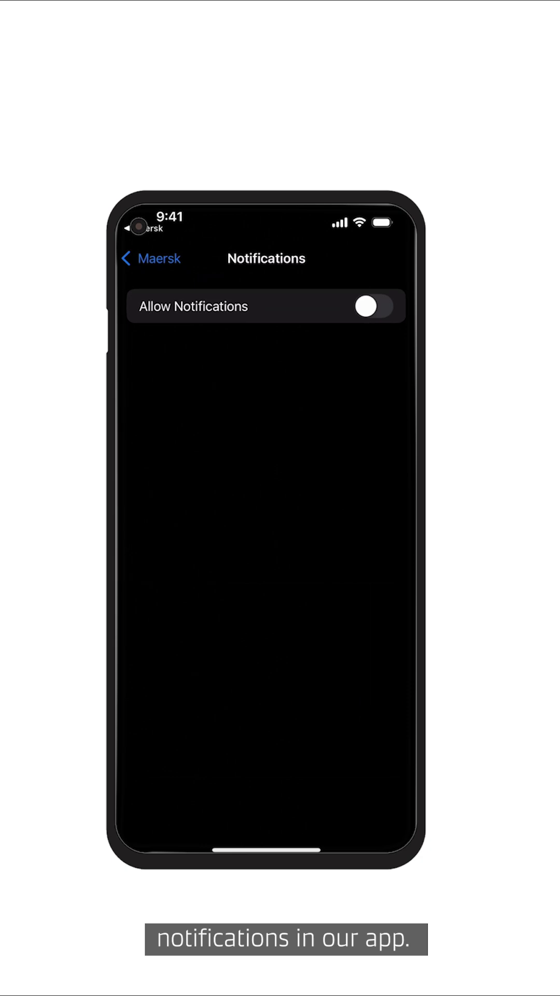
pyautogui.click(374, 306)
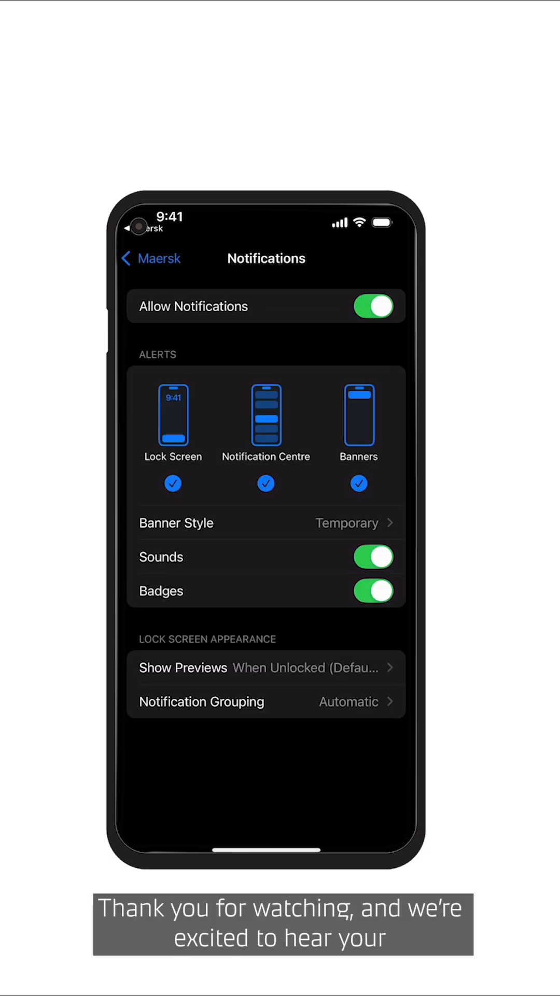